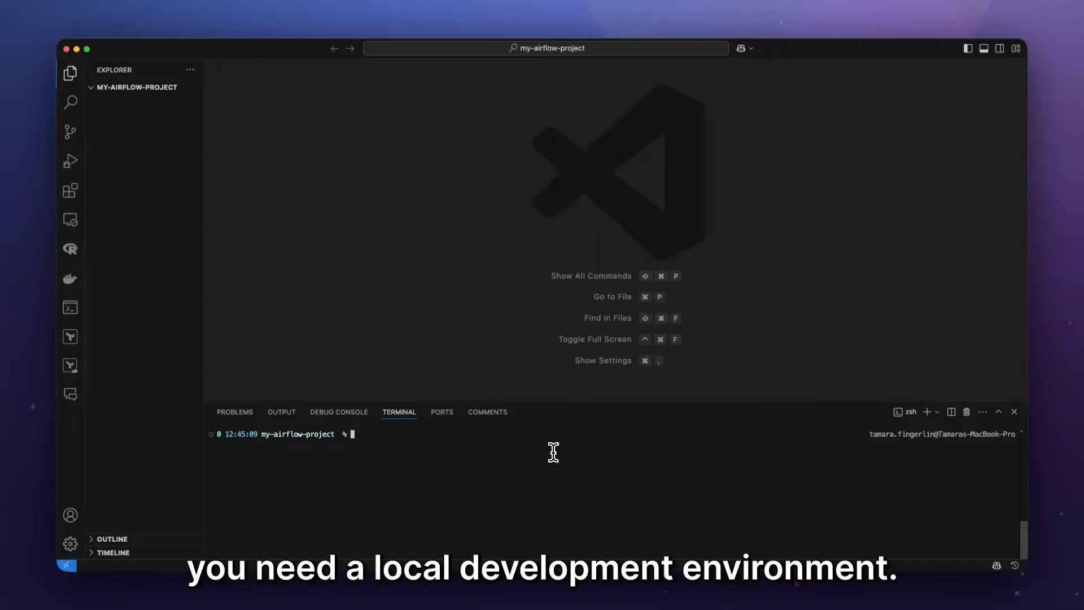
# - Run 'docker version' in the my-airflow-project terminal to confirm Docker is installed
pyautogui.write('do')
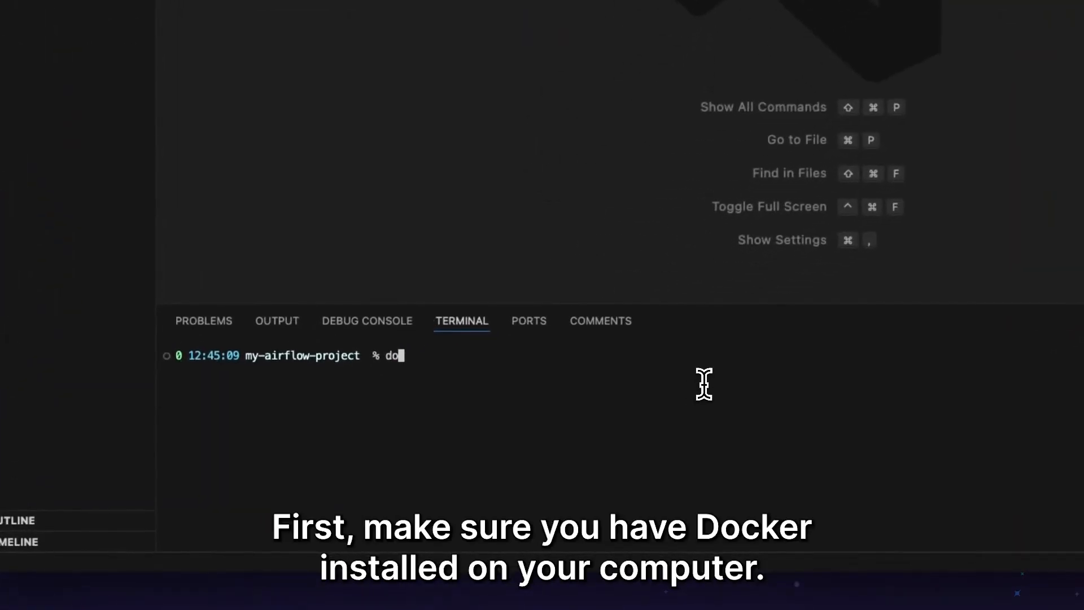
pyautogui.write('cker version')
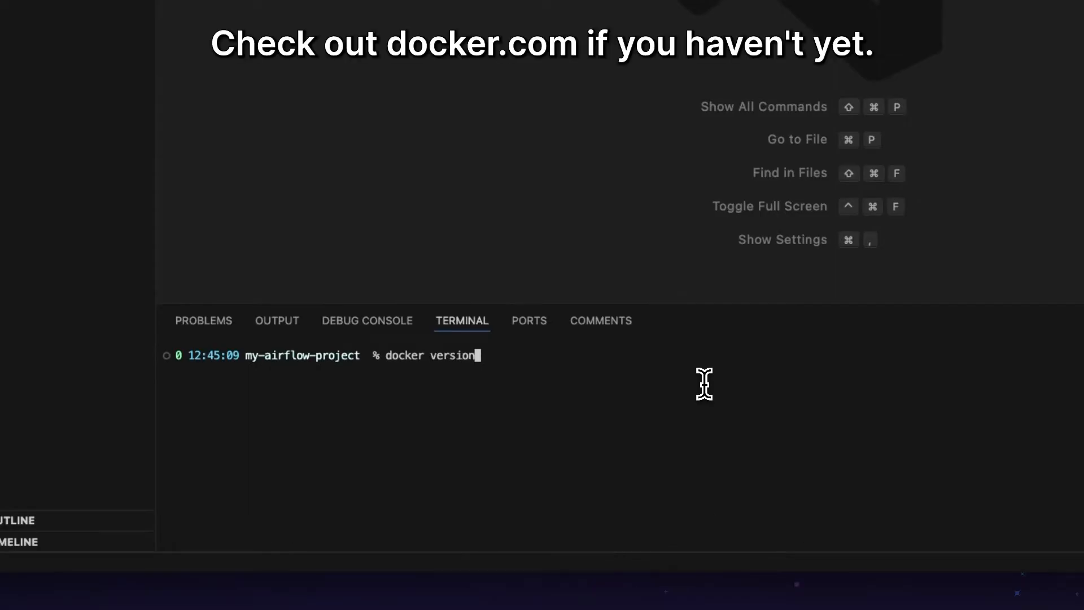
pyautogui.press('Return')
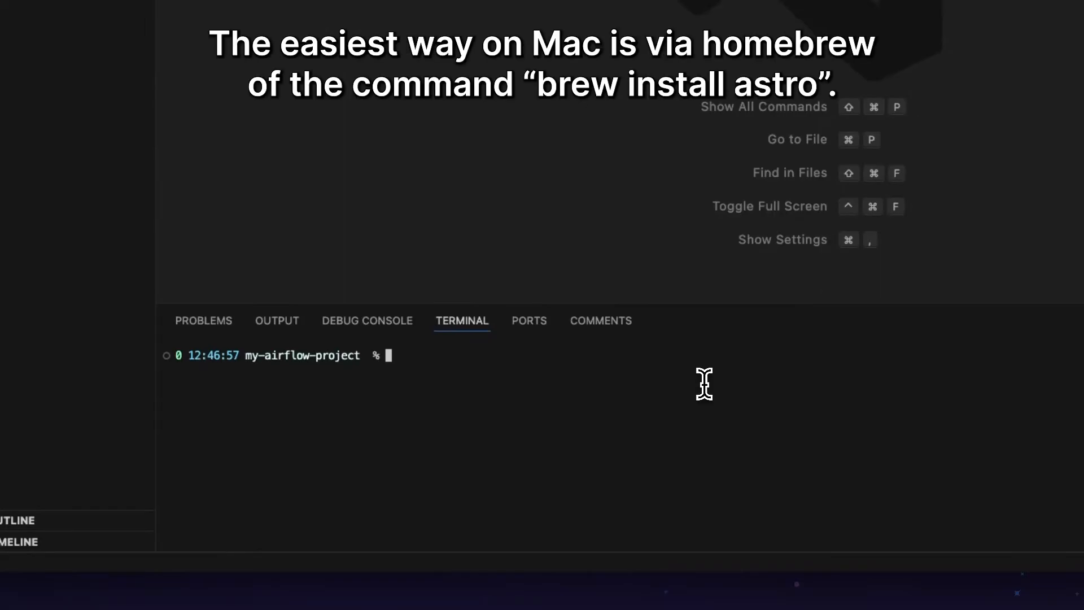
# - Enter 'brew install astro' to install the Astro CLI via Homebrew
pyautogui.write('brew')
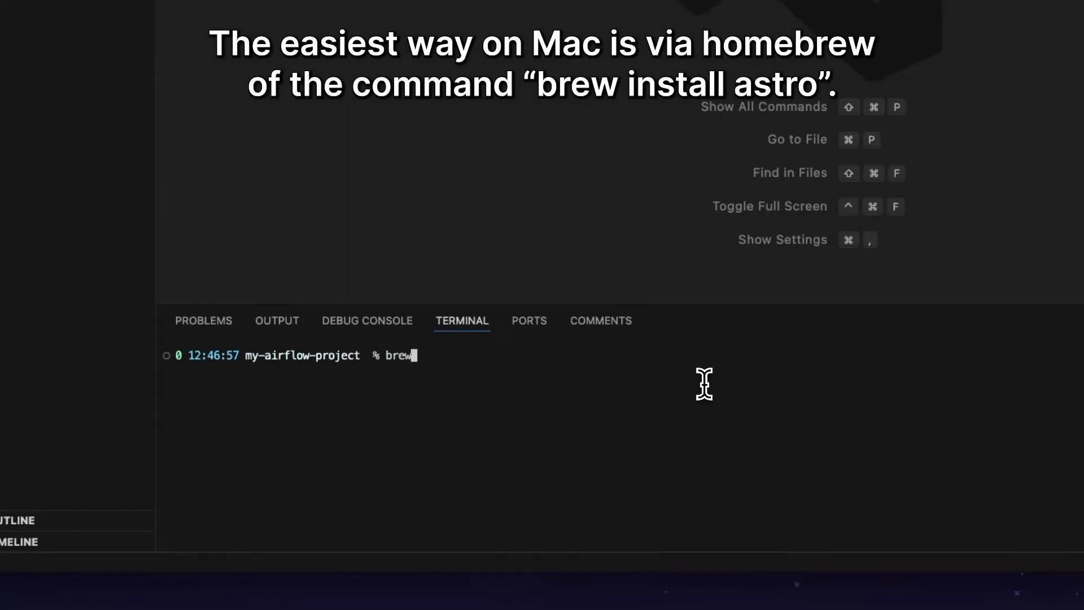
pyautogui.write('install astro')
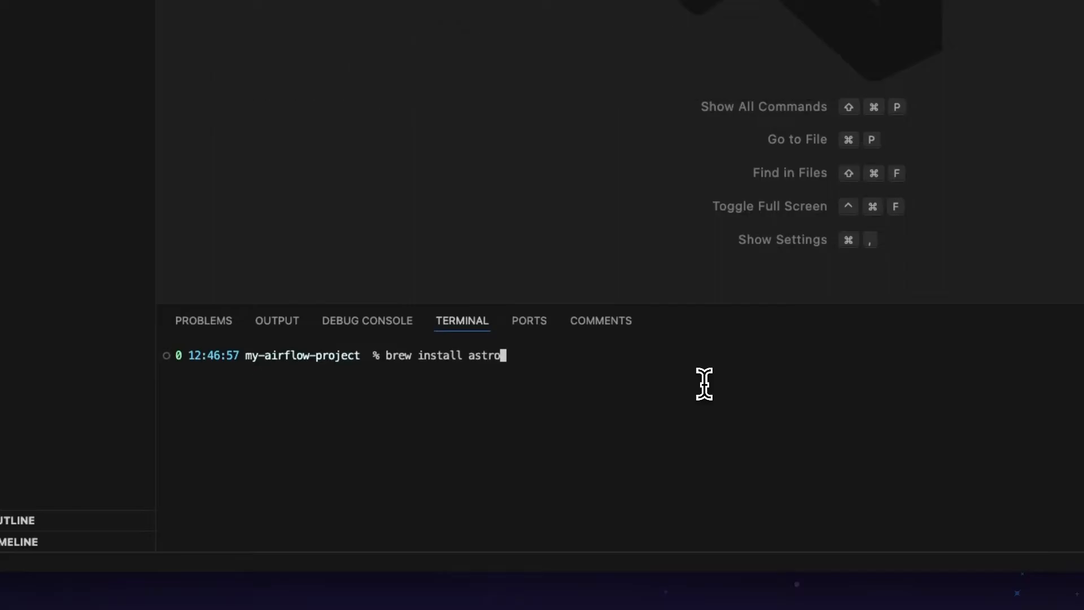
pyautogui.moveTo(711, 400)
pyautogui.write('astro')
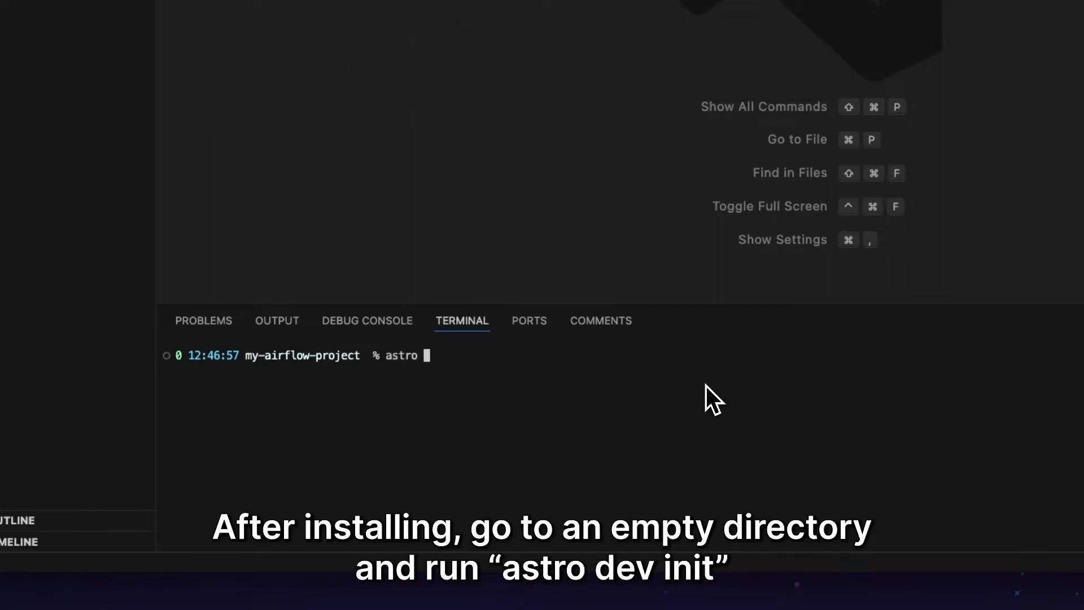
# - Run 'astro dev init' and 'astro dev start', then sign in to Airflow as admin/admin
pyautogui.write('dev init')
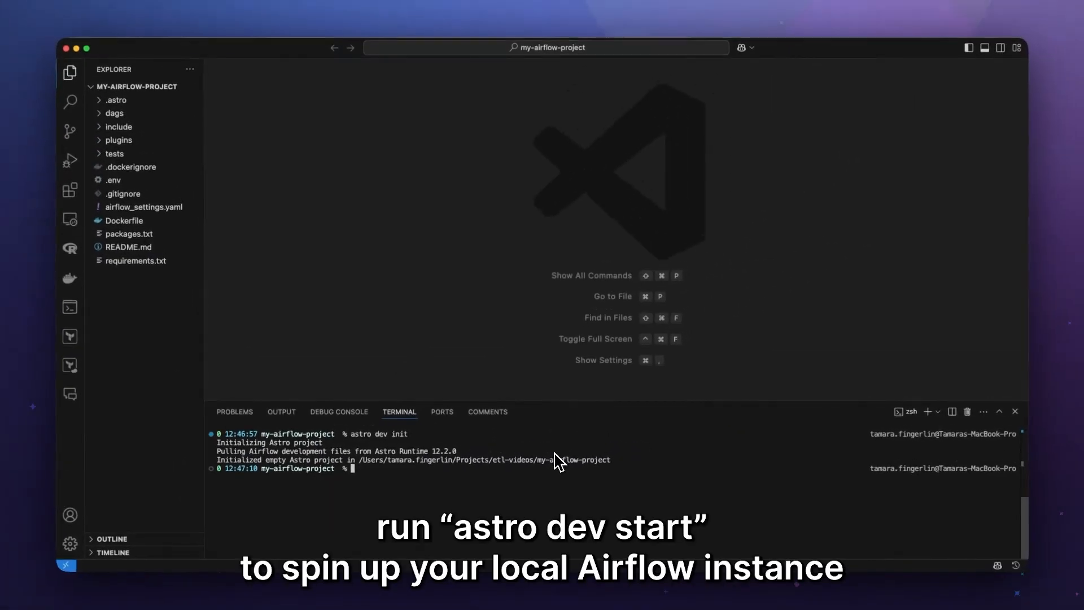
pyautogui.write('astro dev')
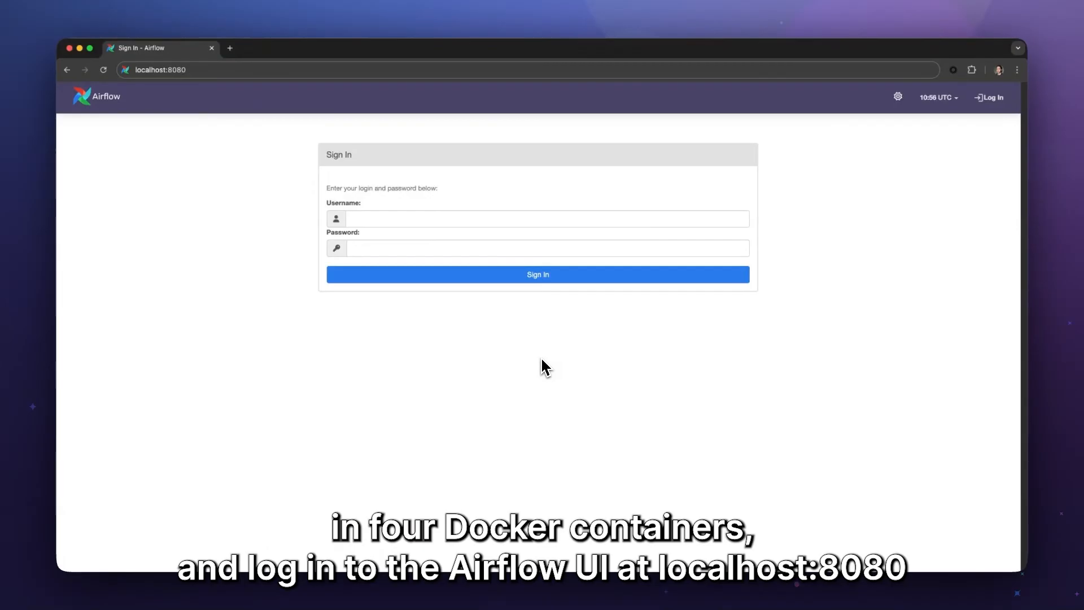
pyautogui.write('a')
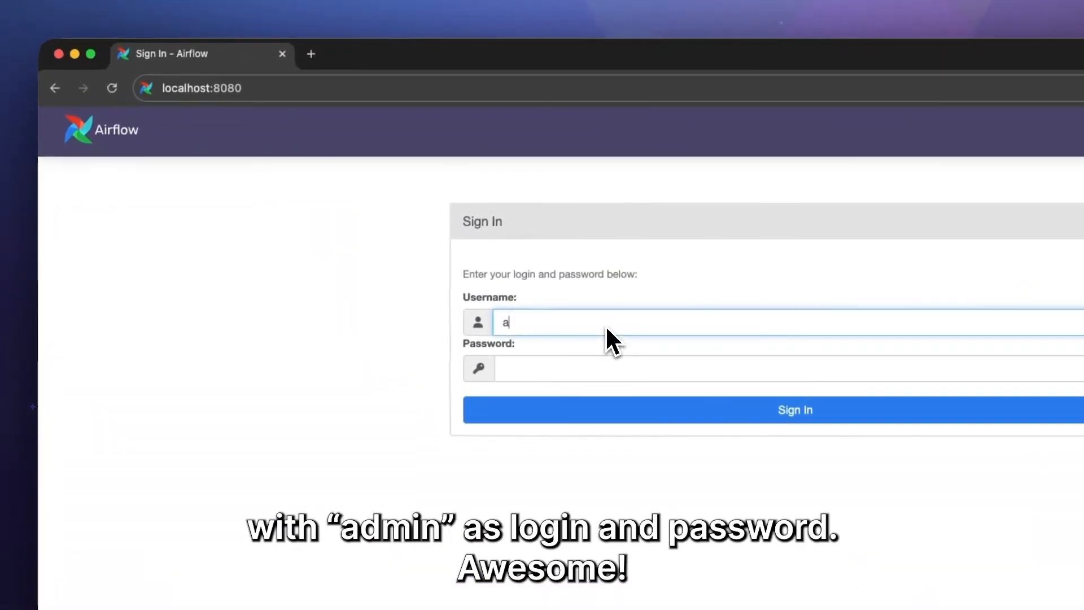
pyautogui.write('admin')
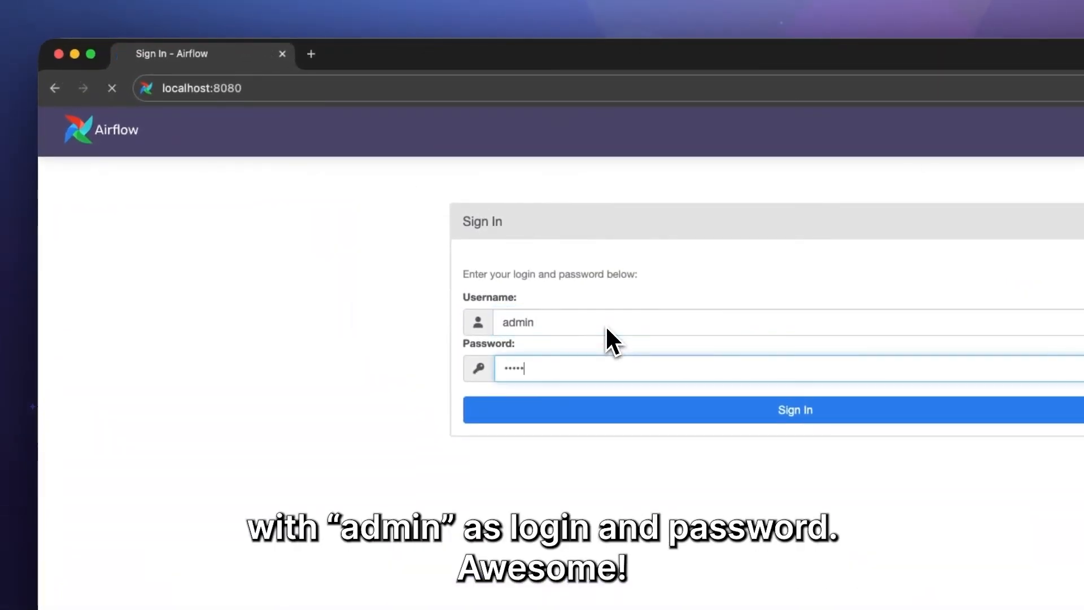
pyautogui.click(795, 409)
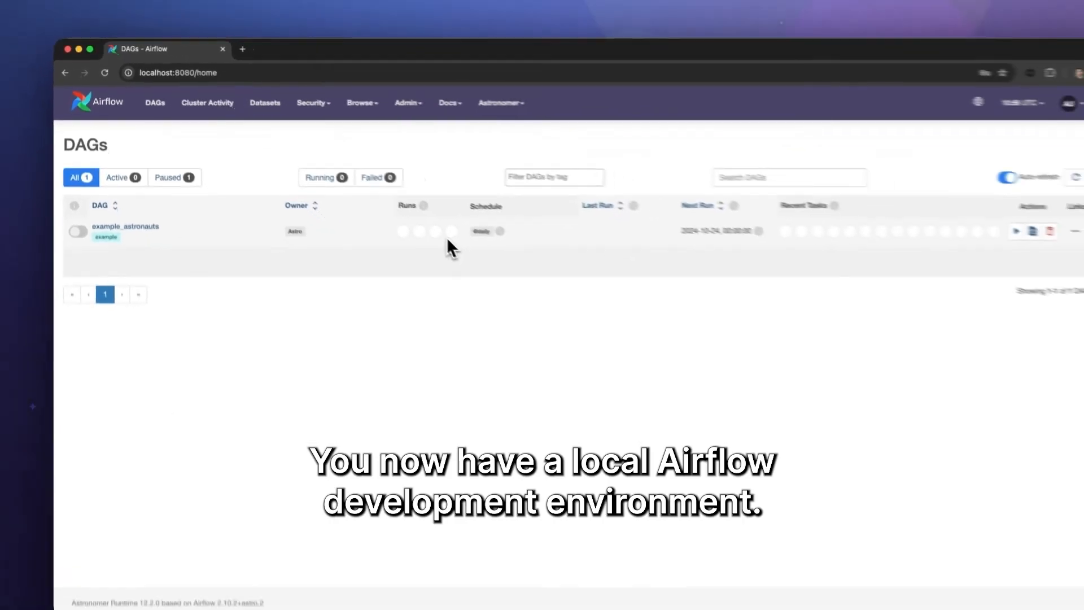